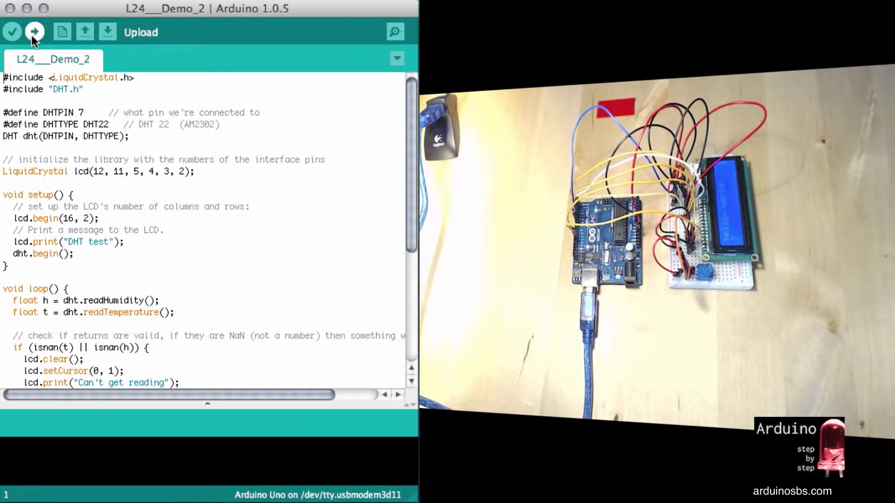
Upload the L24 Demo 2 DHT22-and-LCD sketch to the Arduino Uno.
click(35, 31)
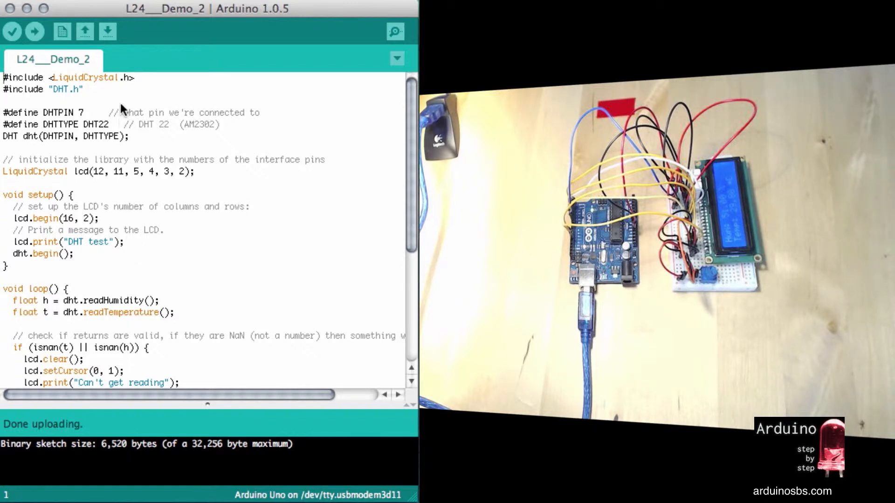
mouse_move(143, 83)
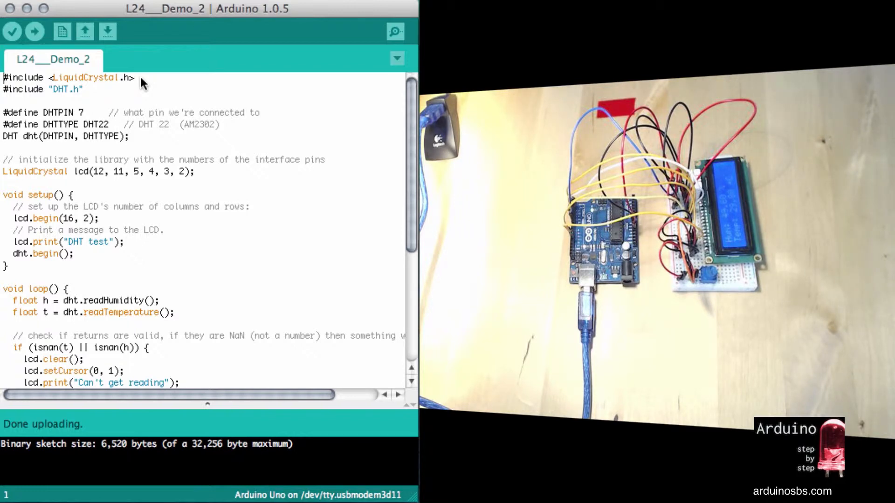
mouse_move(106, 94)
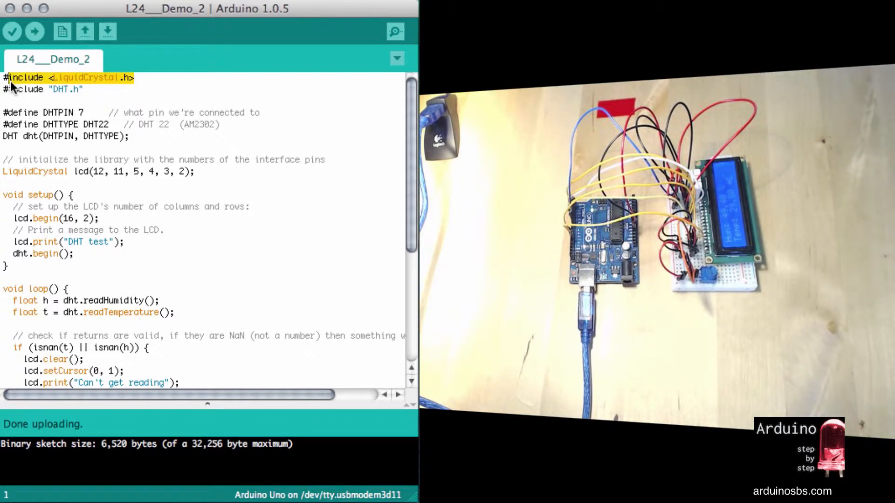
mouse_move(86, 94)
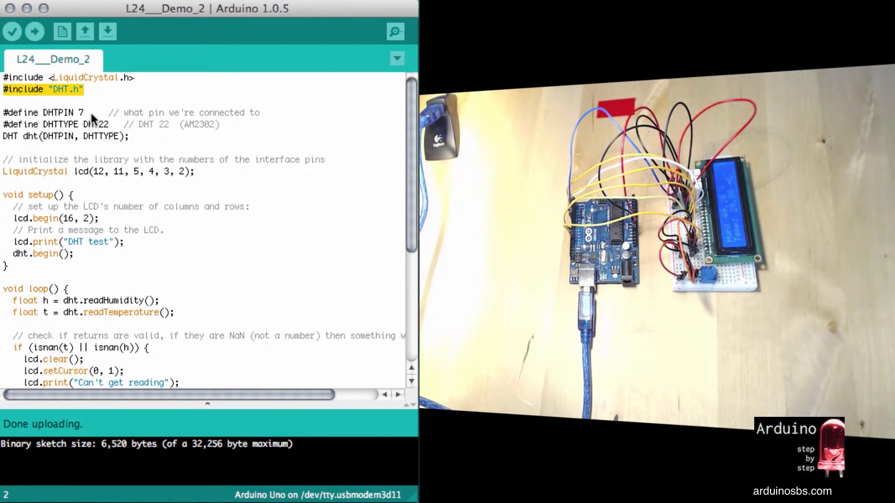
double_click(63, 112)
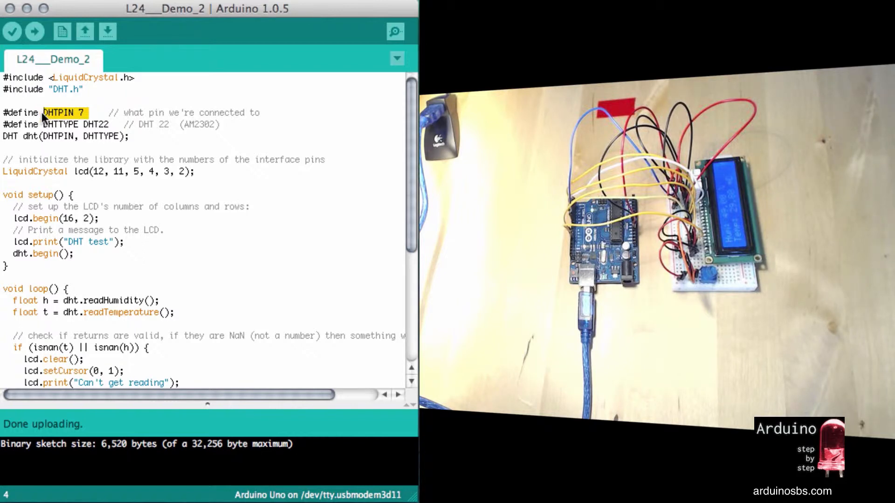
mouse_move(94, 133)
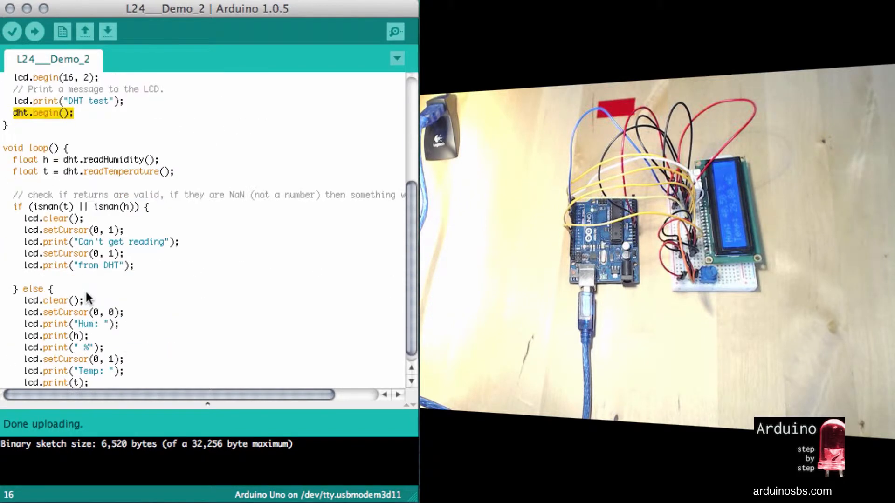
scroll(down, 3)
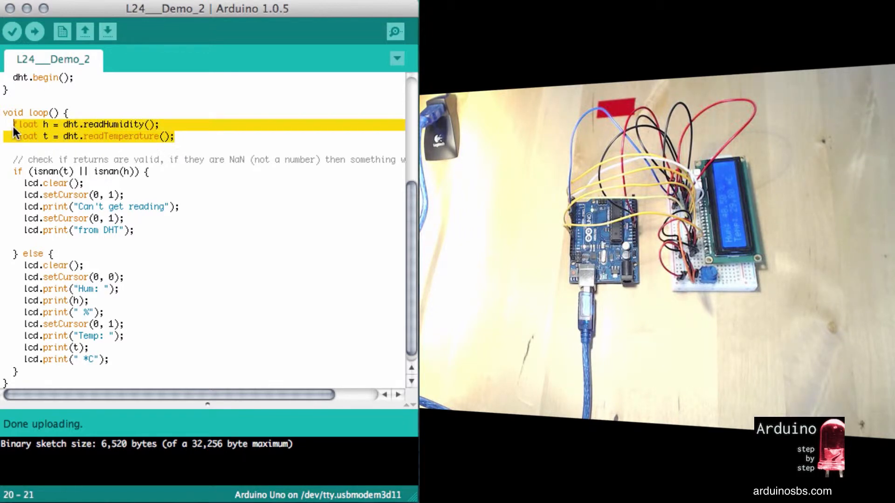
mouse_move(65, 169)
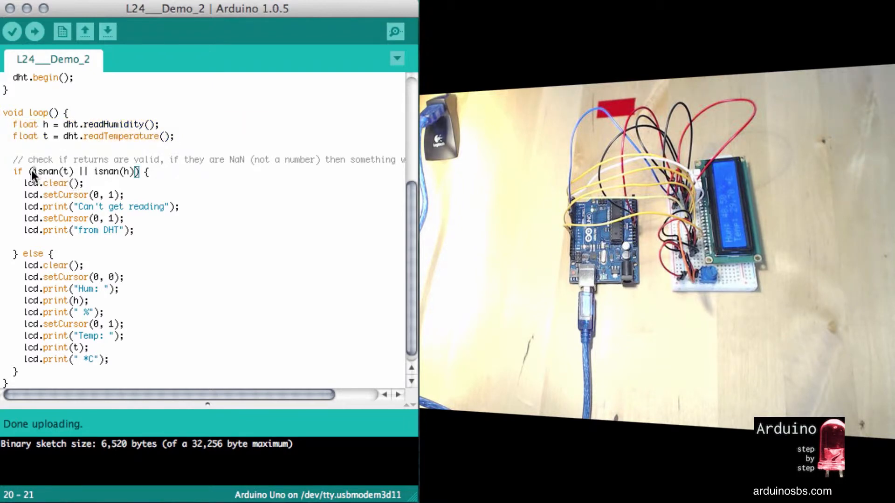
drag(32, 172, 140, 172)
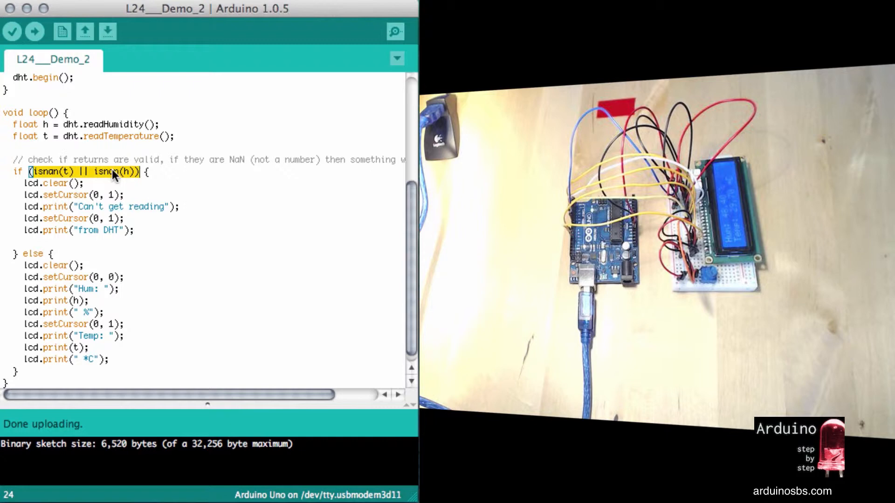
mouse_move(55, 177)
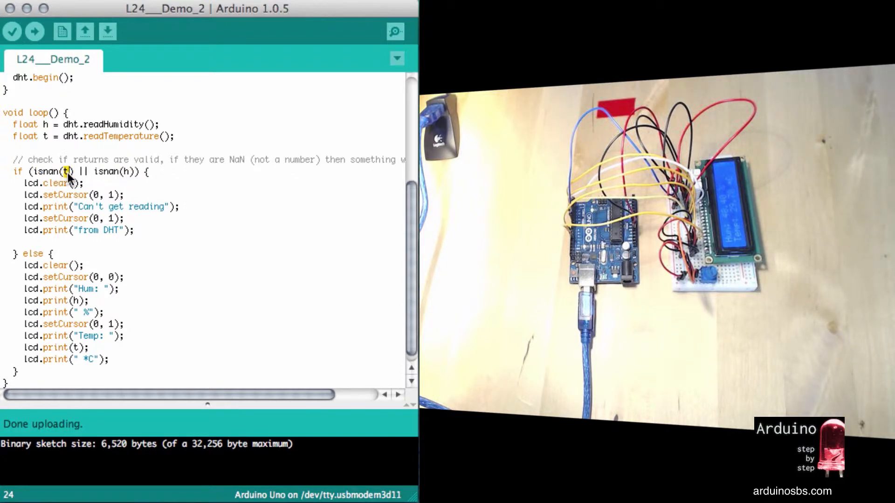
mouse_move(129, 173)
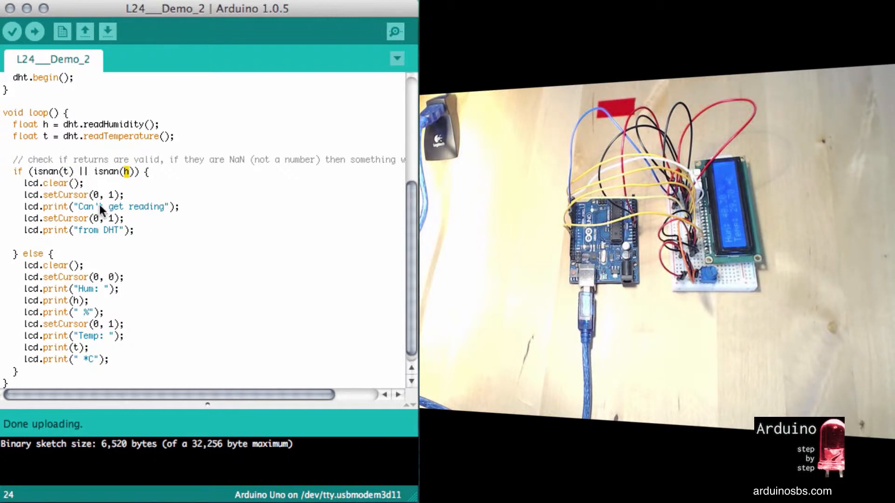
Change the error branch's lcd.setCursor(0, 1) to setCursor(0, 0) and re-upload to the Uno.
double_click(46, 183)
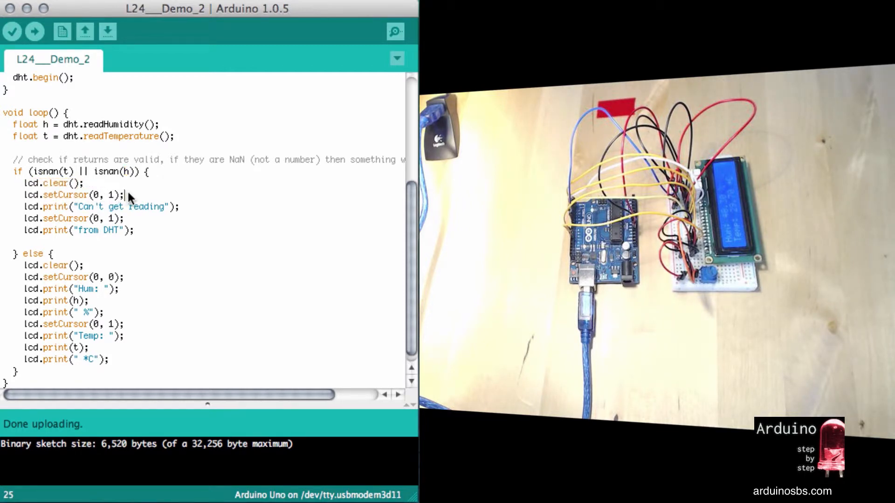
double_click(64, 195)
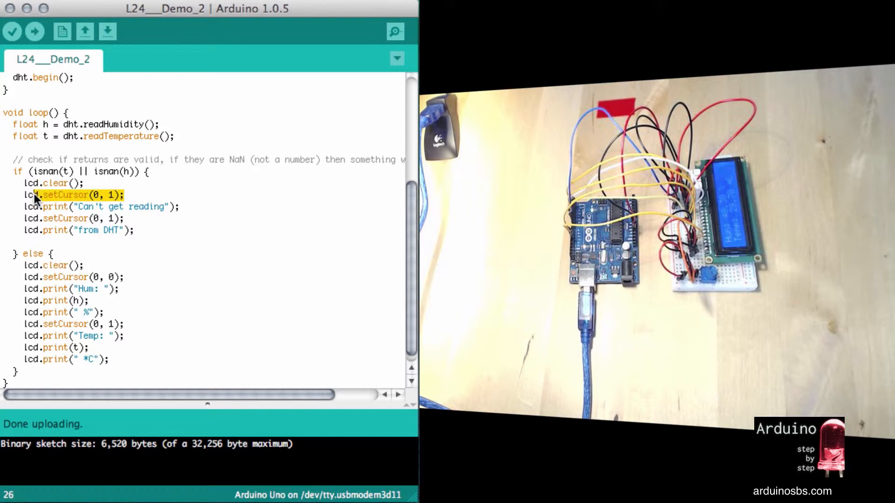
mouse_move(116, 203)
text(0)
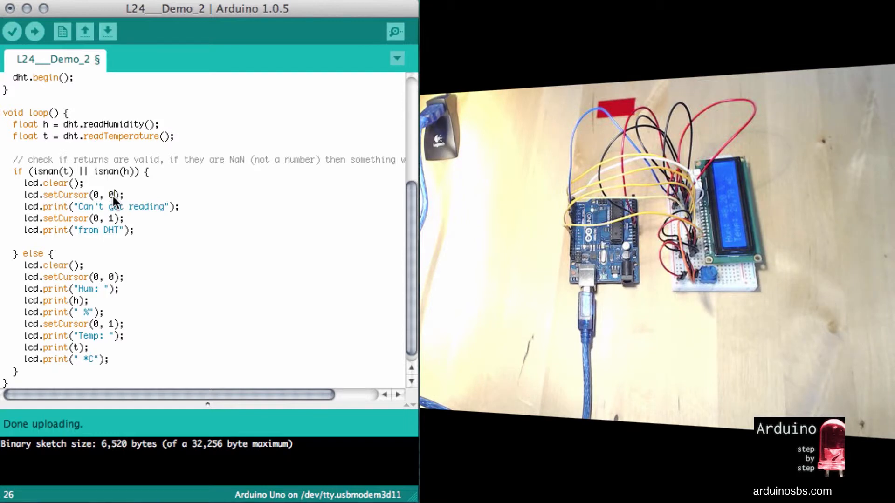
click(32, 31)
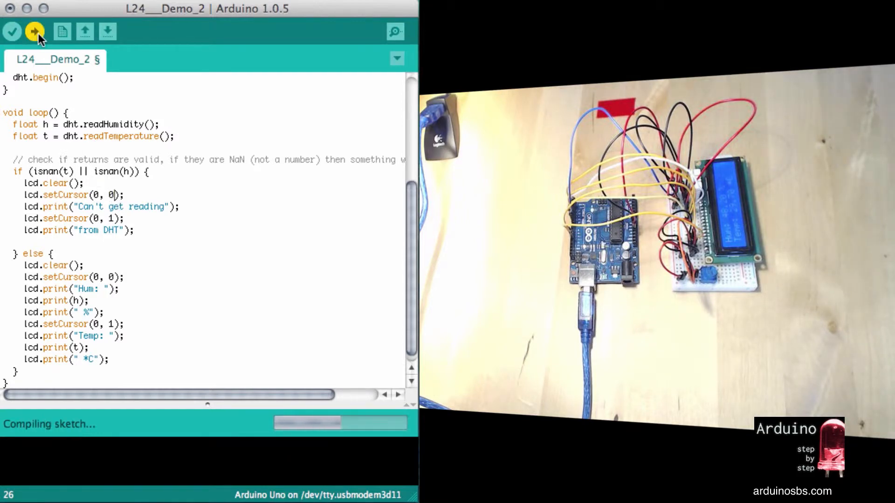
click(36, 30)
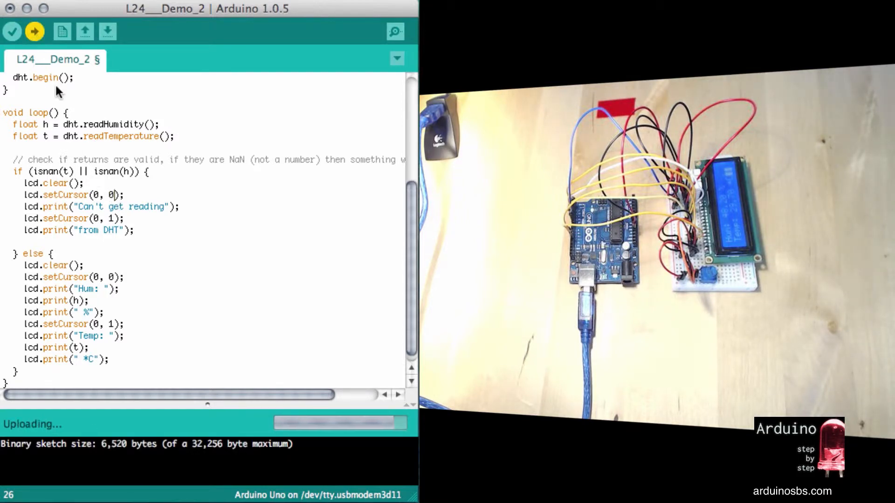
mouse_move(113, 207)
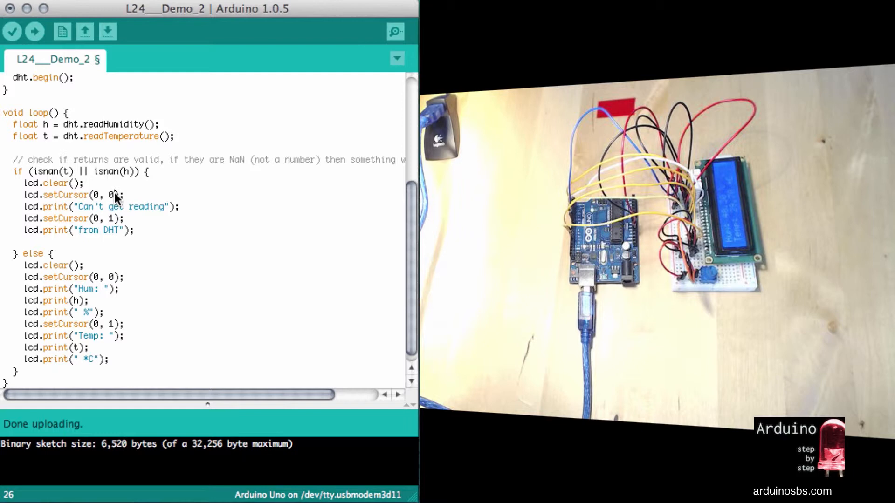
double_click(105, 195)
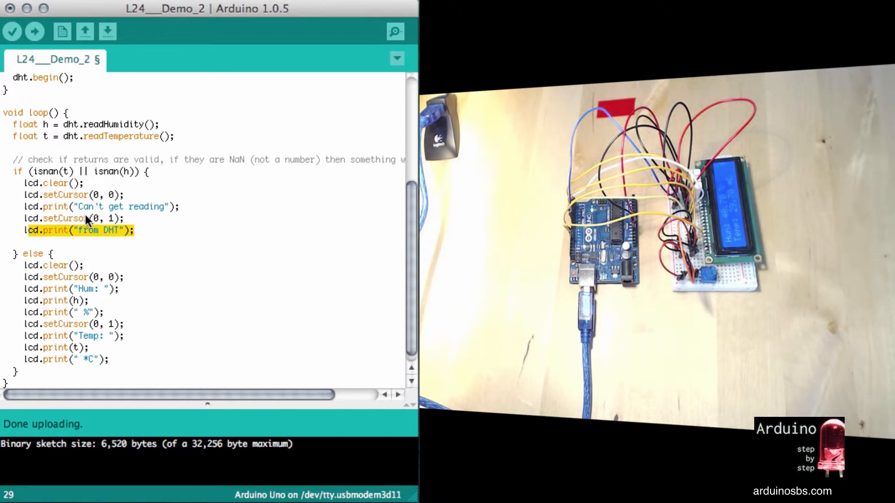
mouse_move(52, 153)
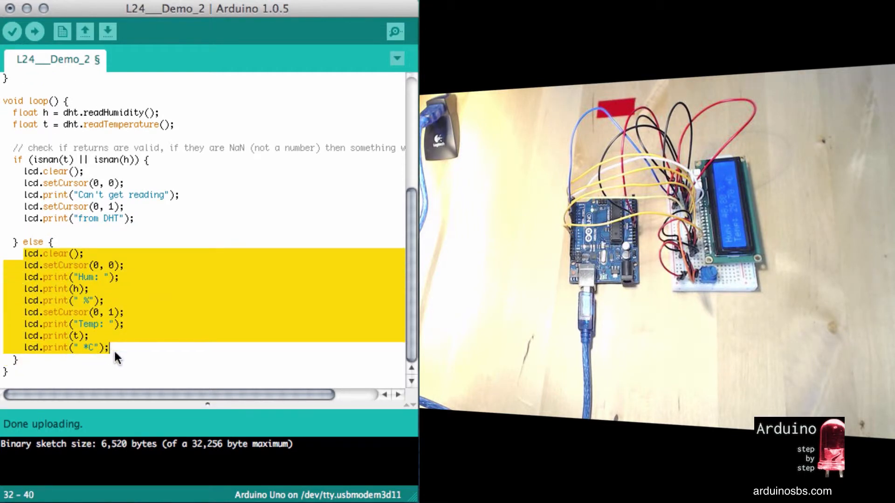
click(117, 266)
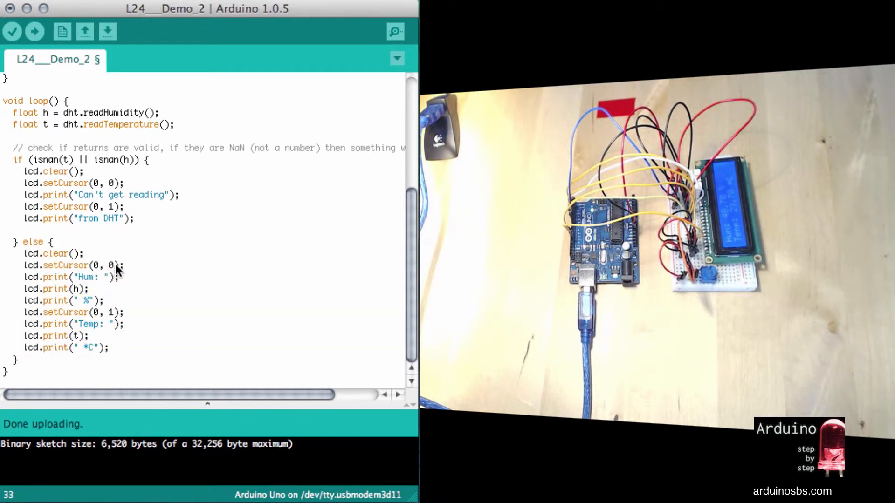
double_click(104, 266)
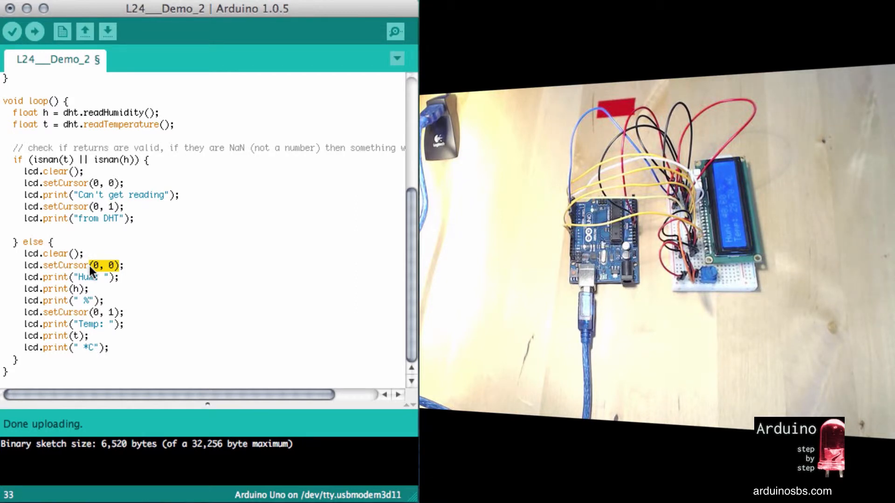
double_click(89, 277)
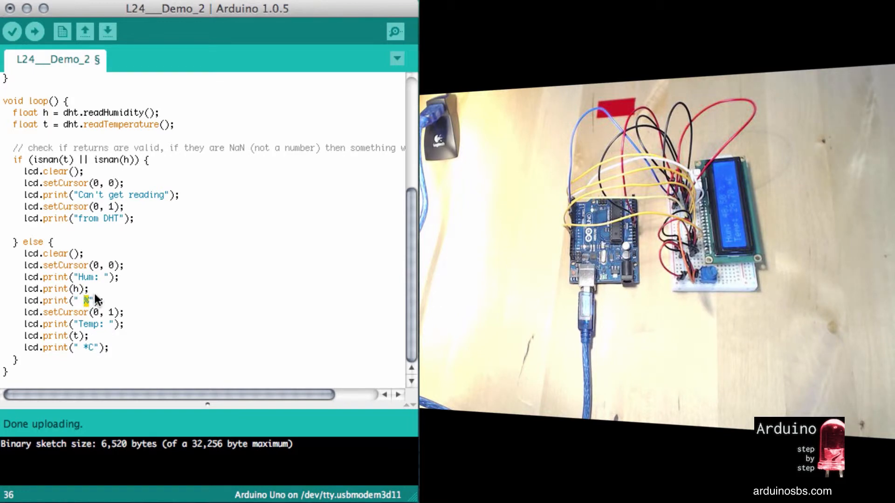
mouse_move(128, 314)
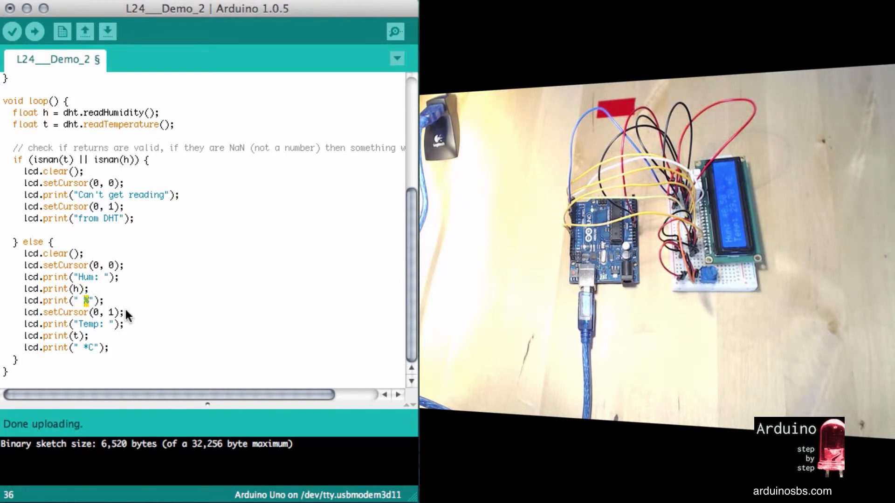
double_click(105, 313)
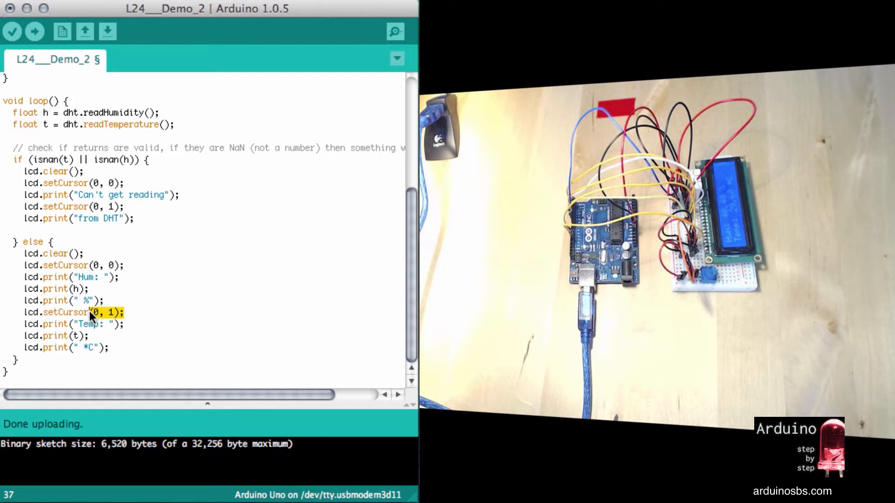
double_click(93, 324)
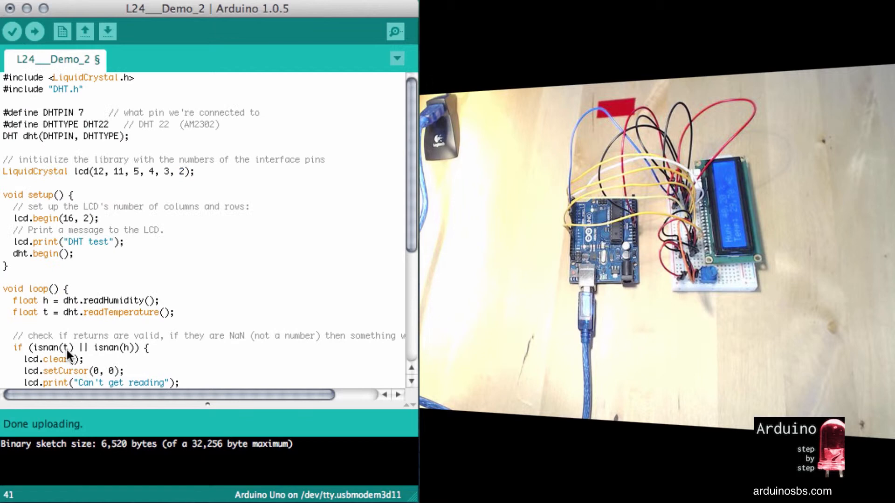
scroll(down, 3)
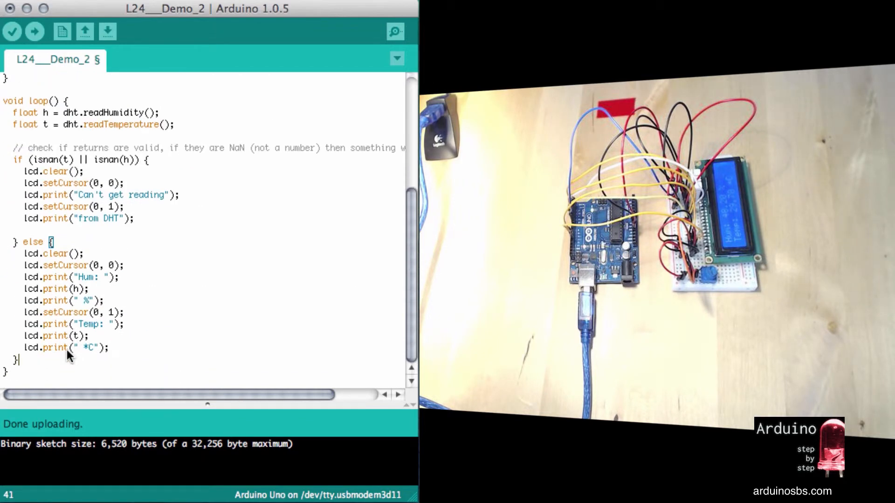